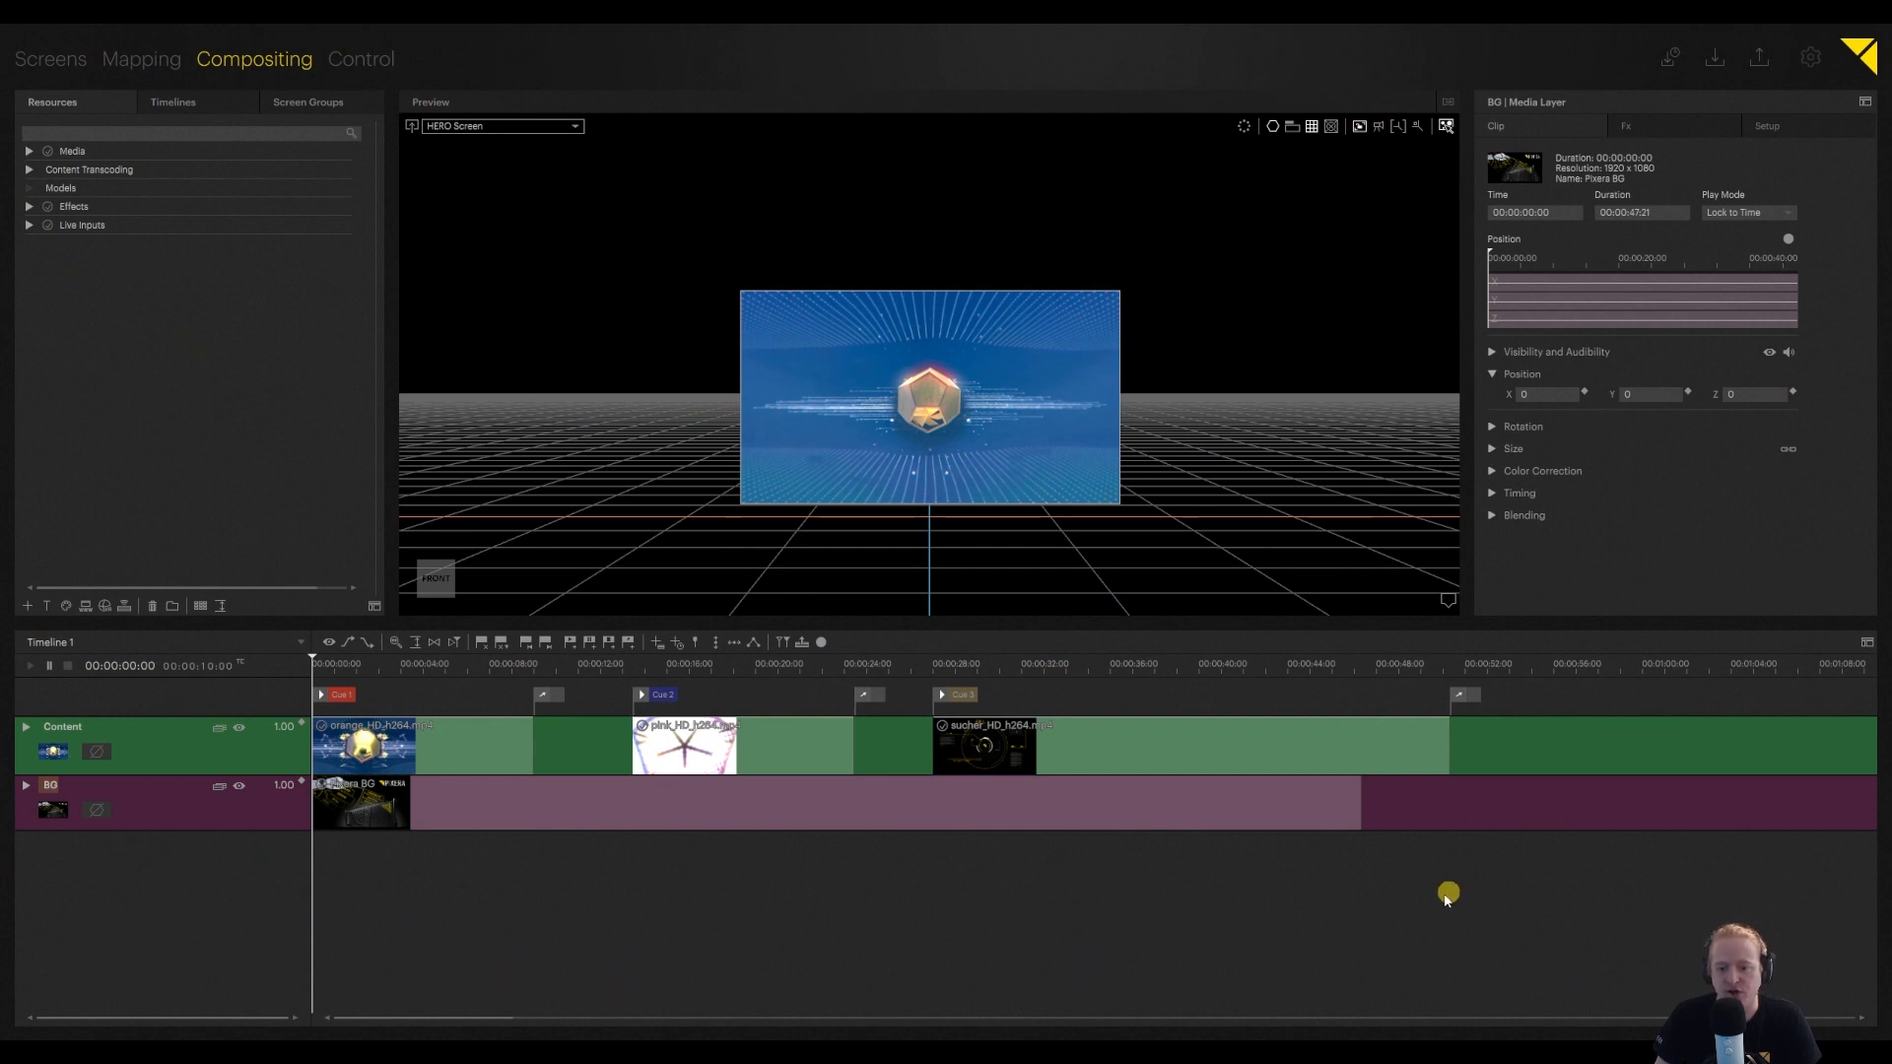
mouse_move(442, 833)
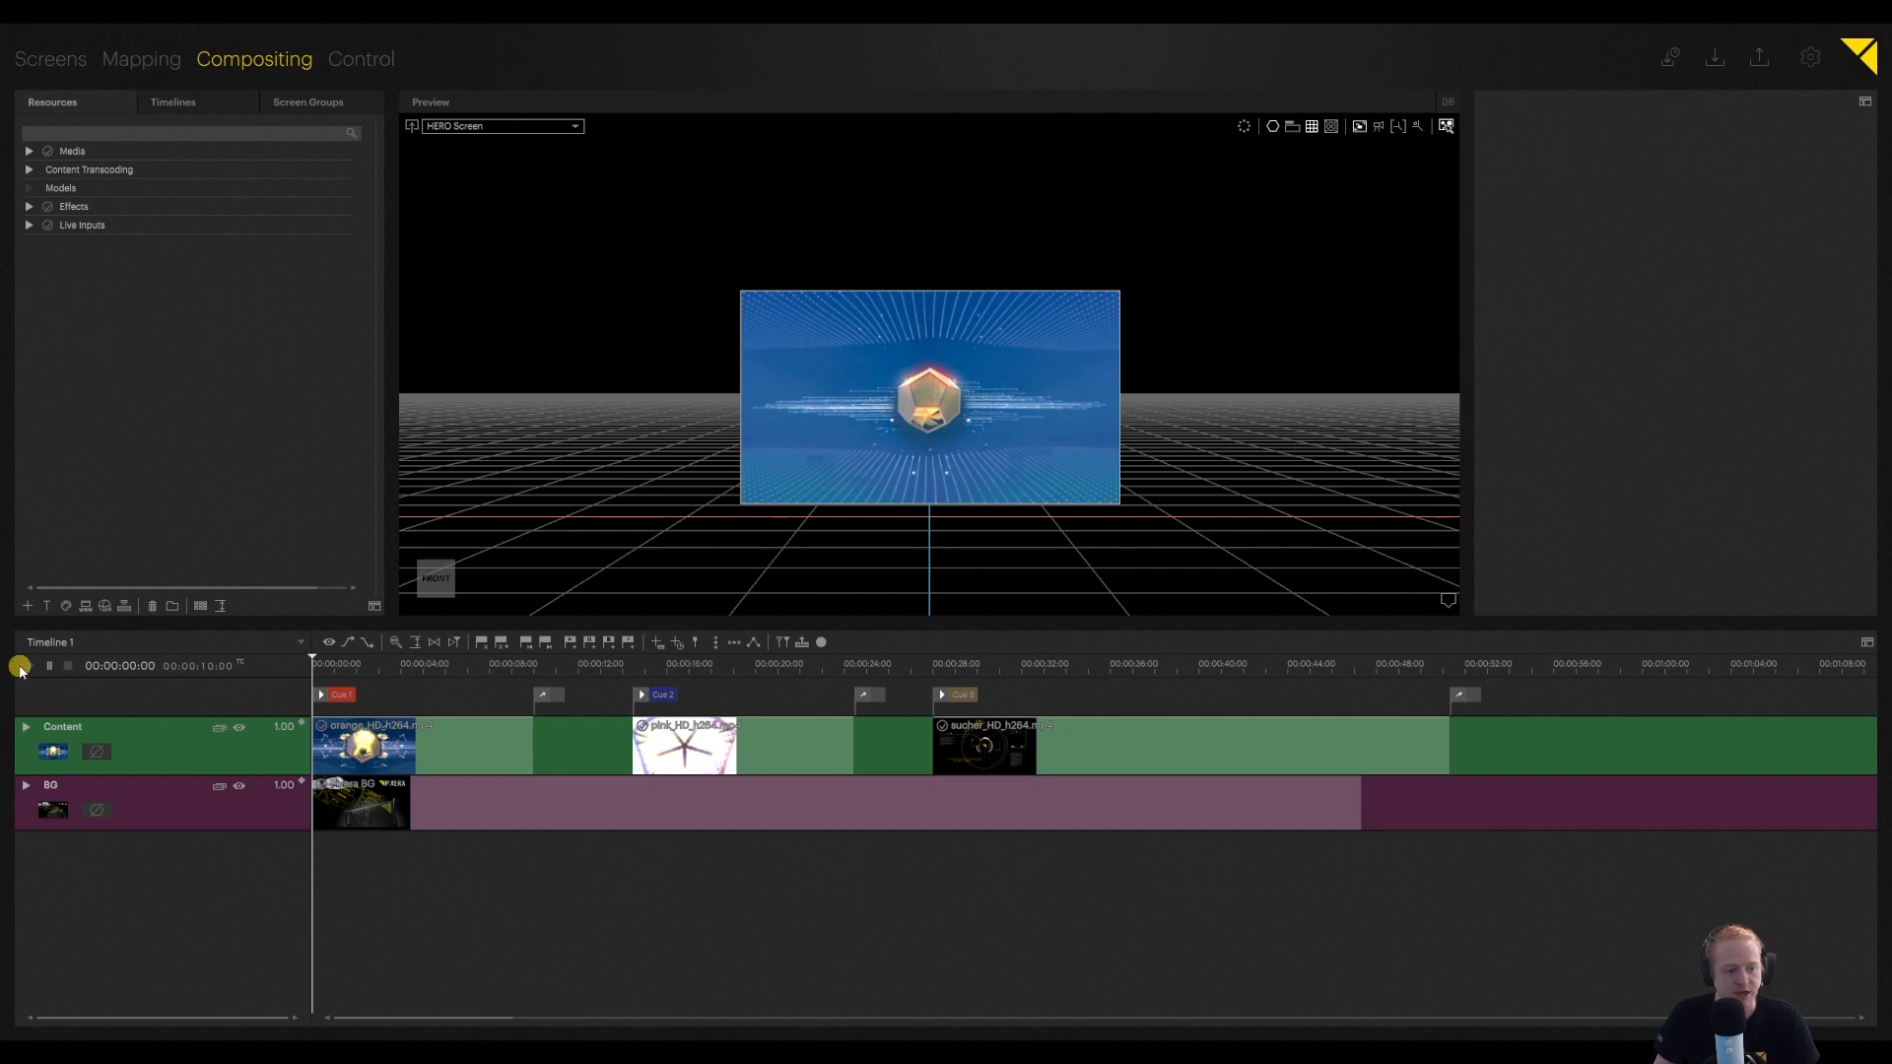
Play the timeline through Cues 1–3, then select the BG layer to show its properties.
left_click(20, 666)
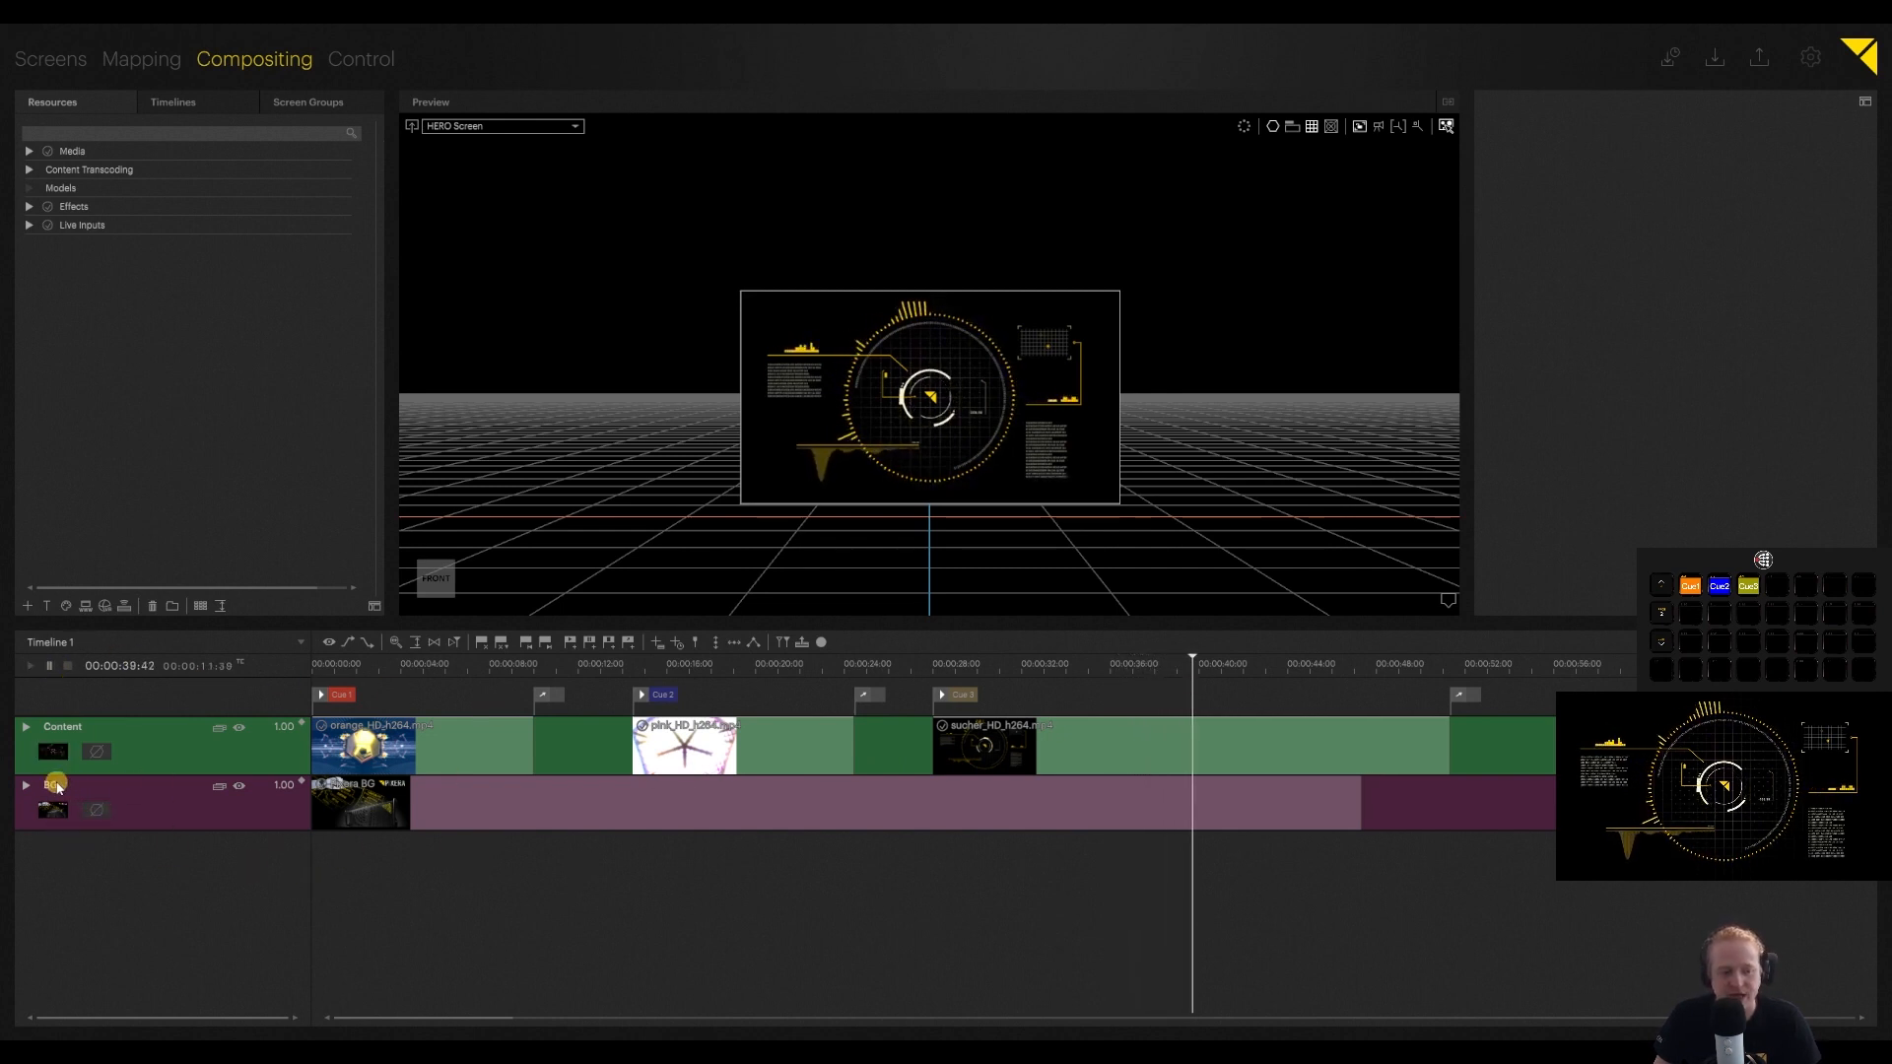
left_click(54, 785)
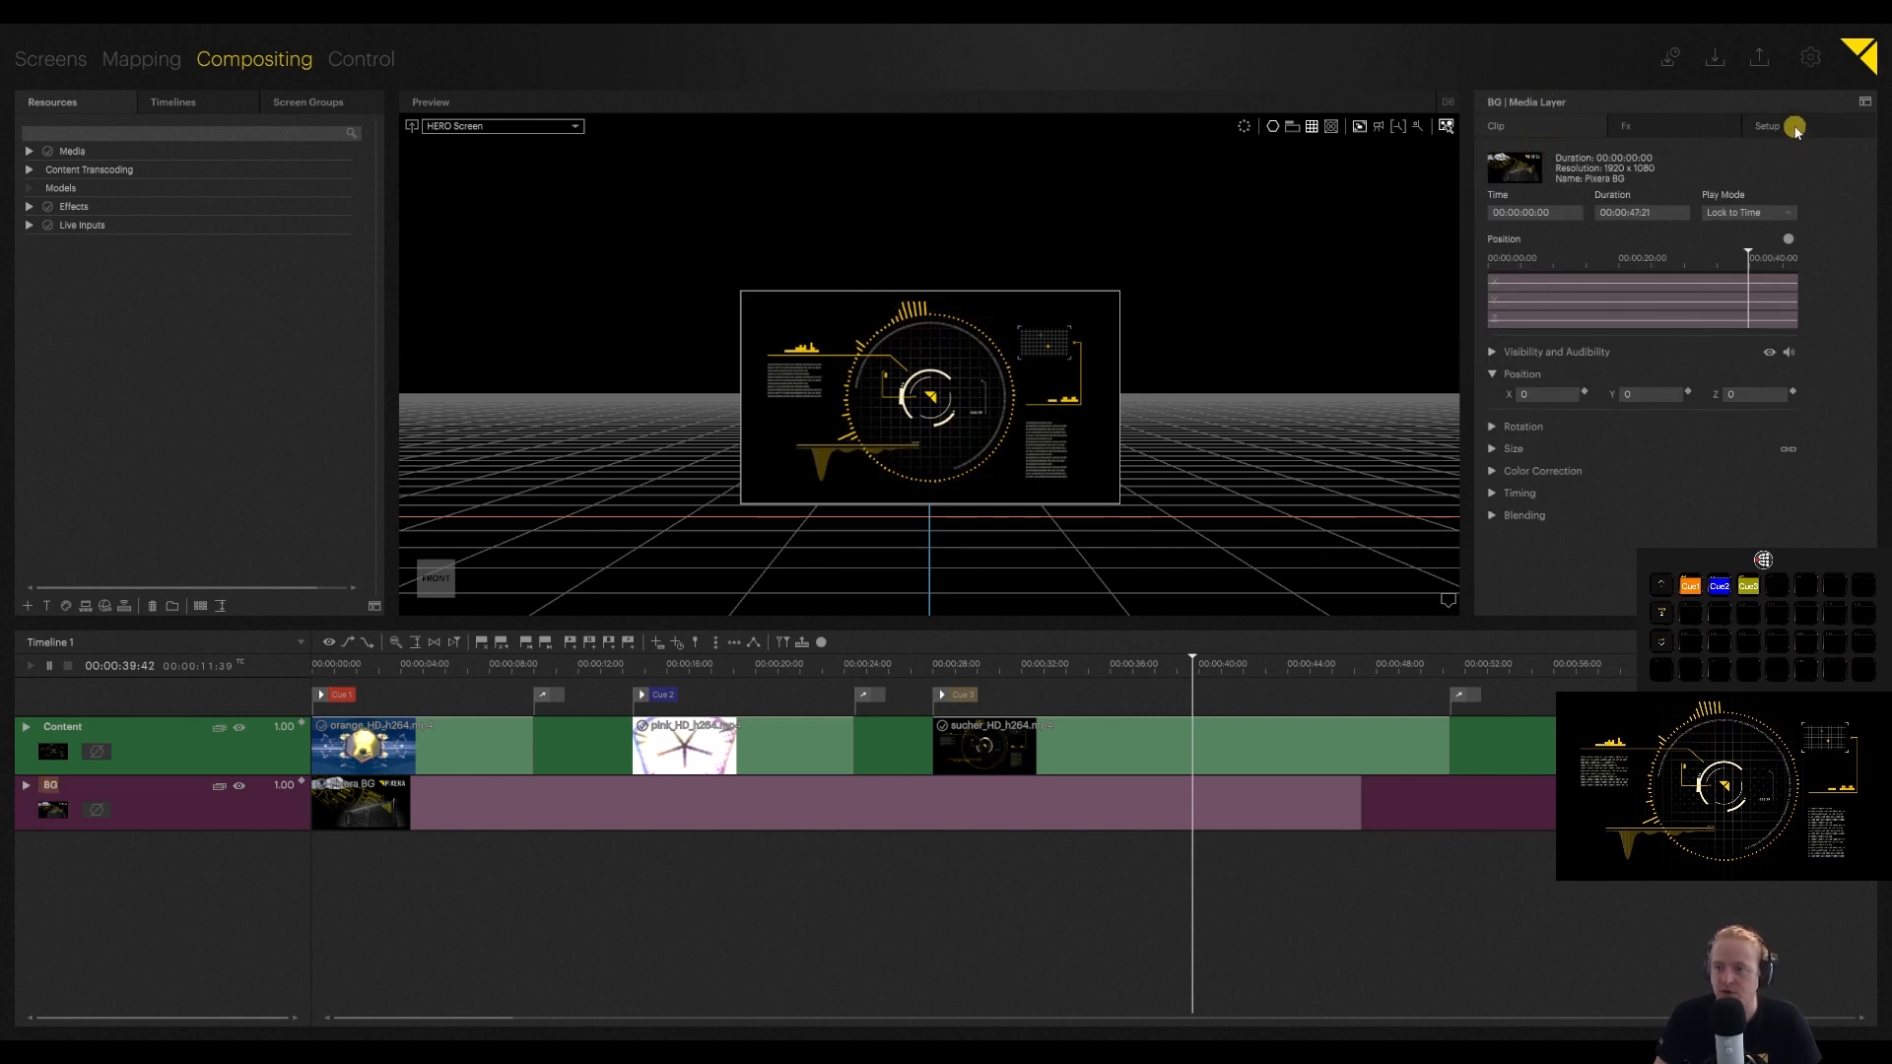
Show the BG layer's Setup tab and scroll to 'Exclude from Automatic Fades'.
left_click(1765, 126)
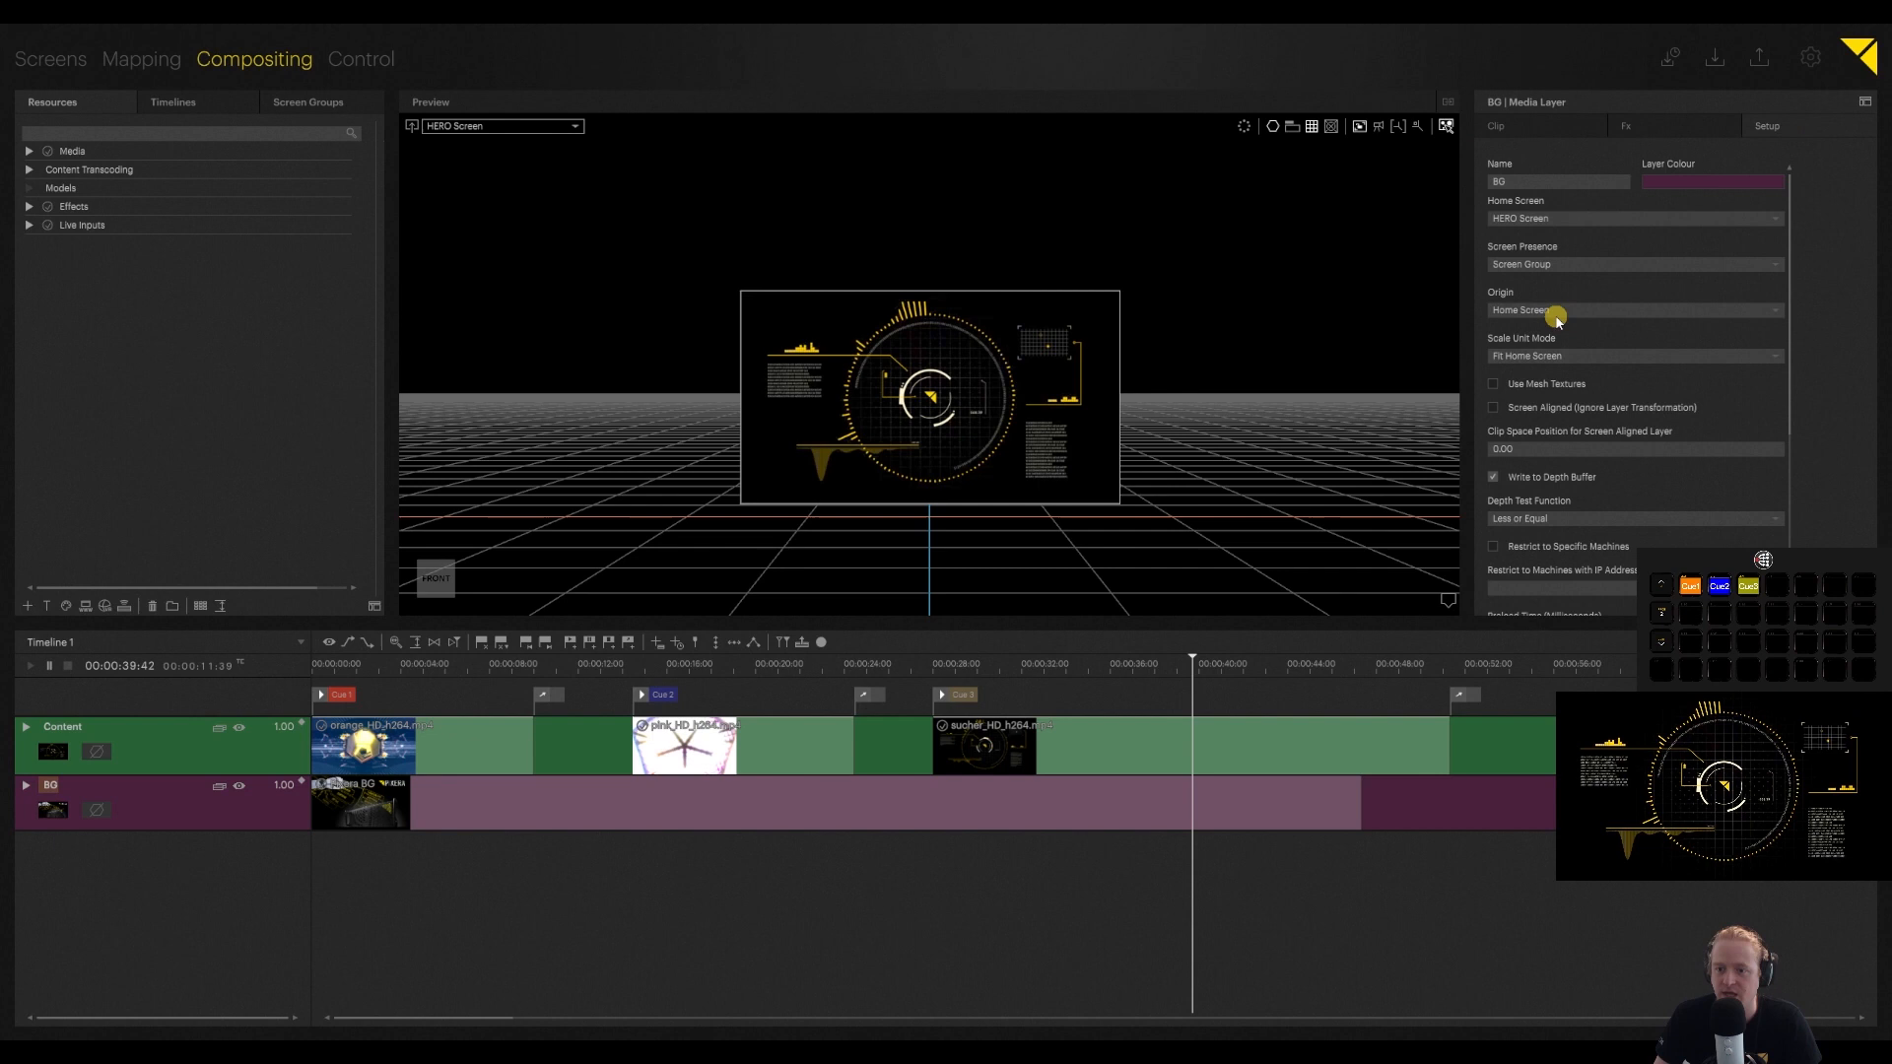
scroll("down", 3)
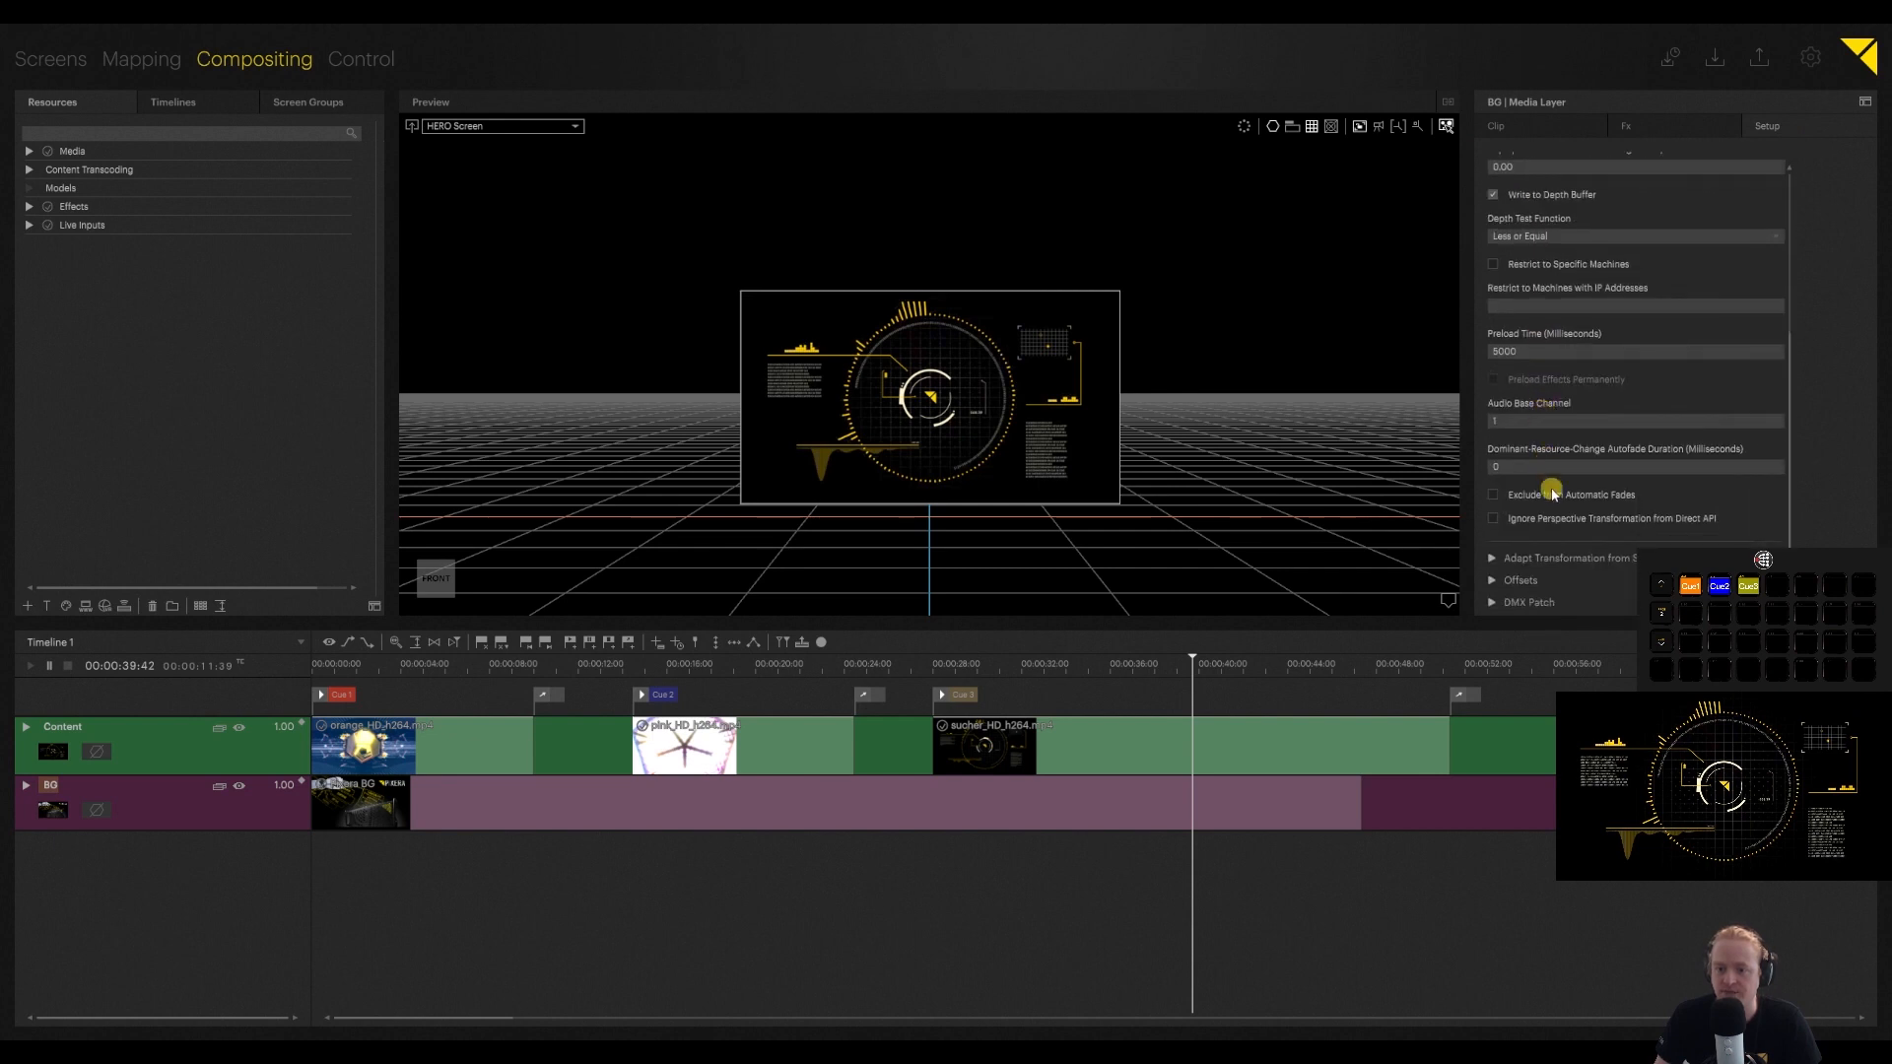